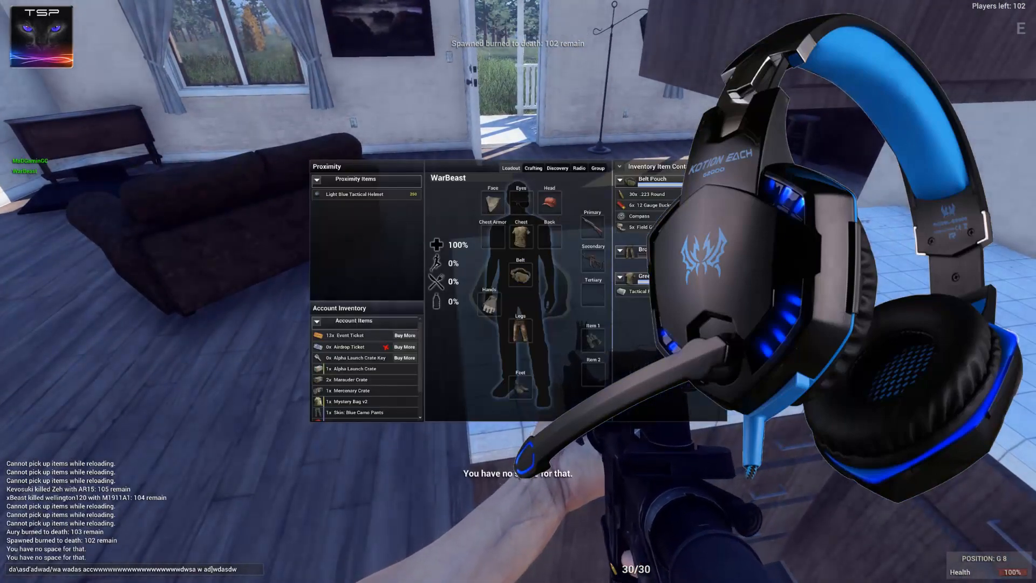
Open the inventory to review looted items, then close it to return to the bedroom
key(tab)
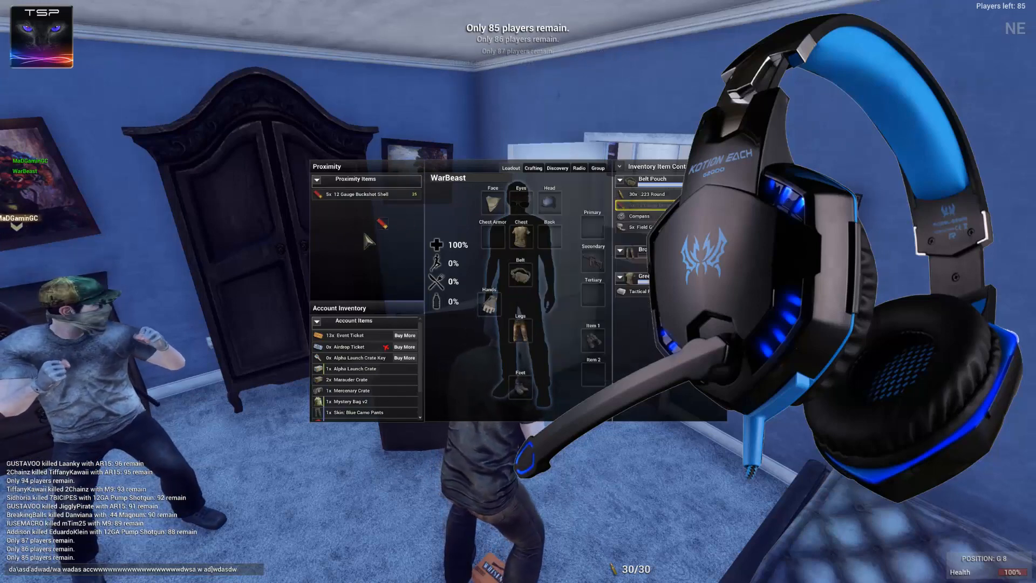
key(Tab)
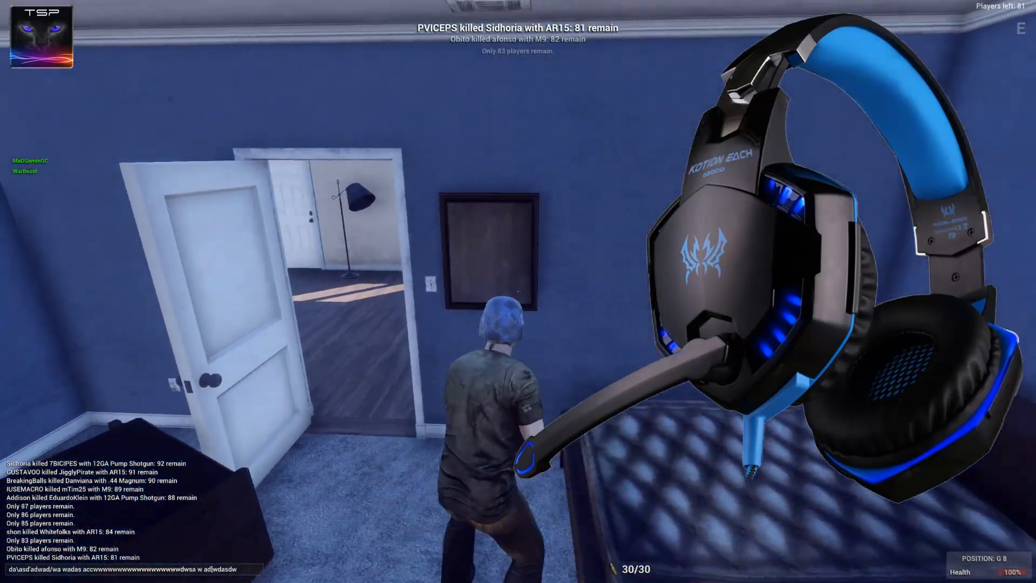
Equip the rifle with M before leaving the blue bedroom
key(m)
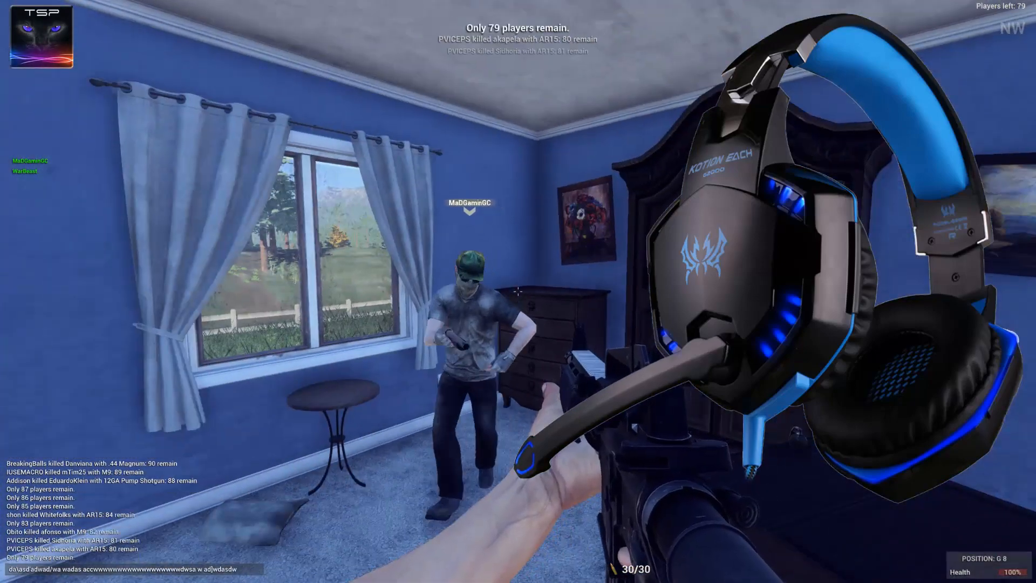
mouse_move(519, 295)
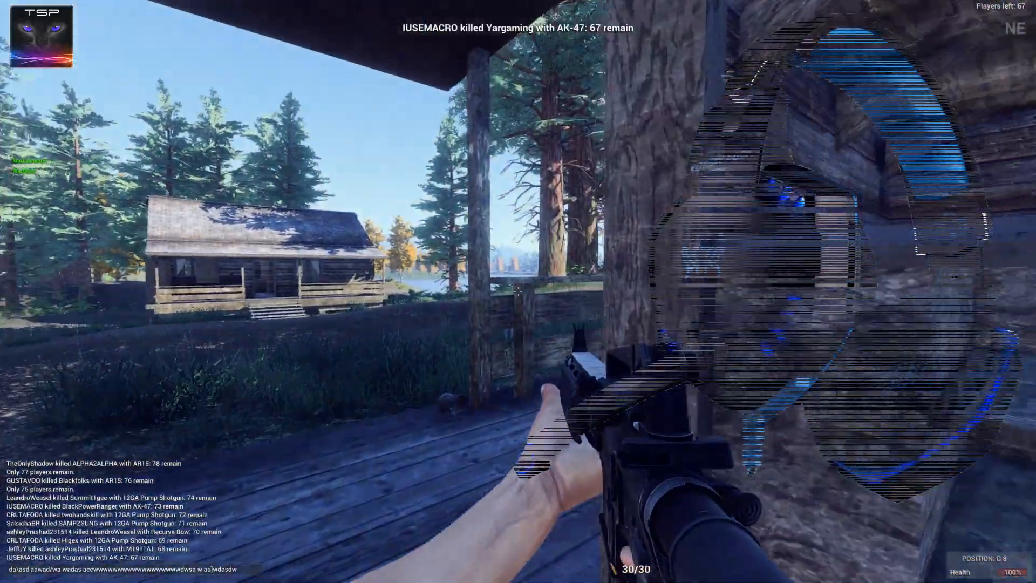
mouse_move(519, 290)
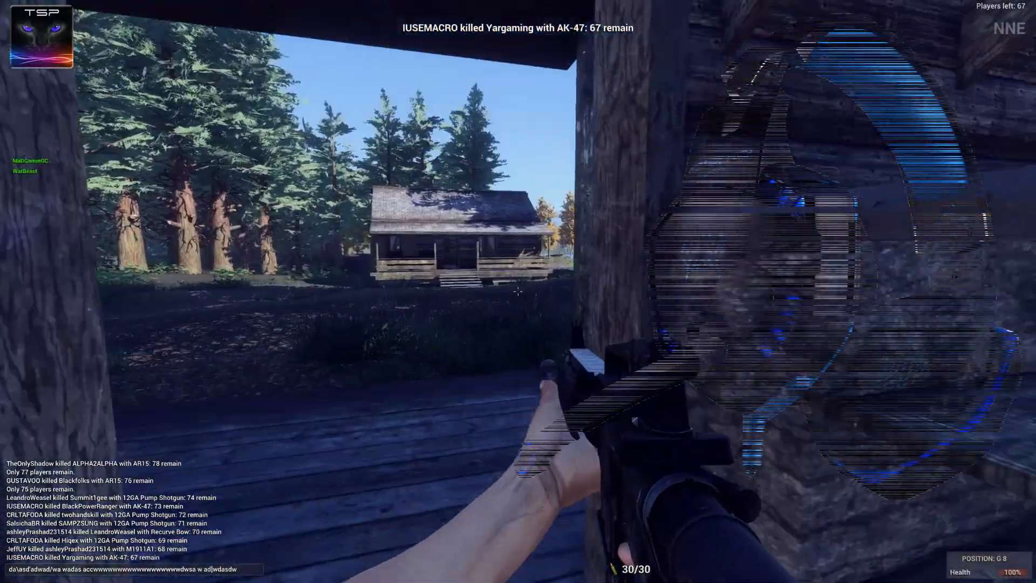